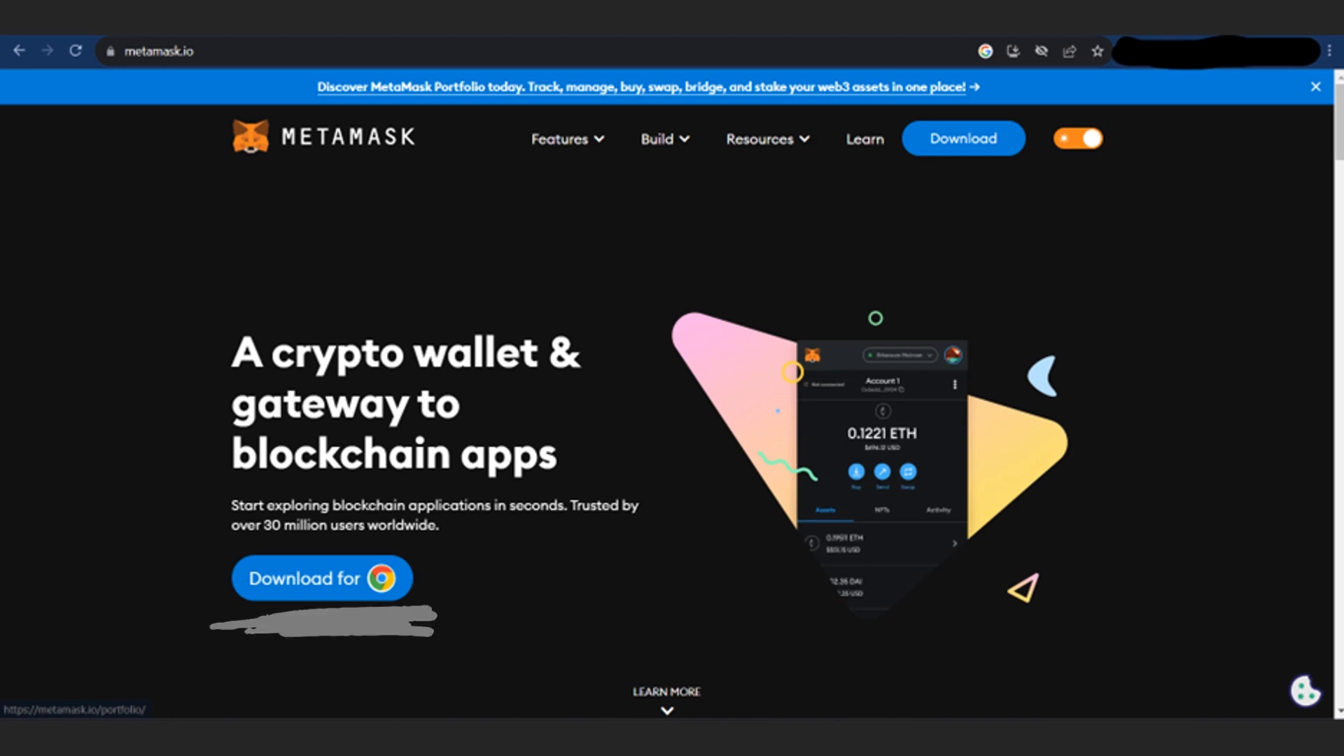
Step: Install the MetaMask extension from metamask.io via the Chrome Web Store
{"action": "left_click", "coordinate": [322, 578]}
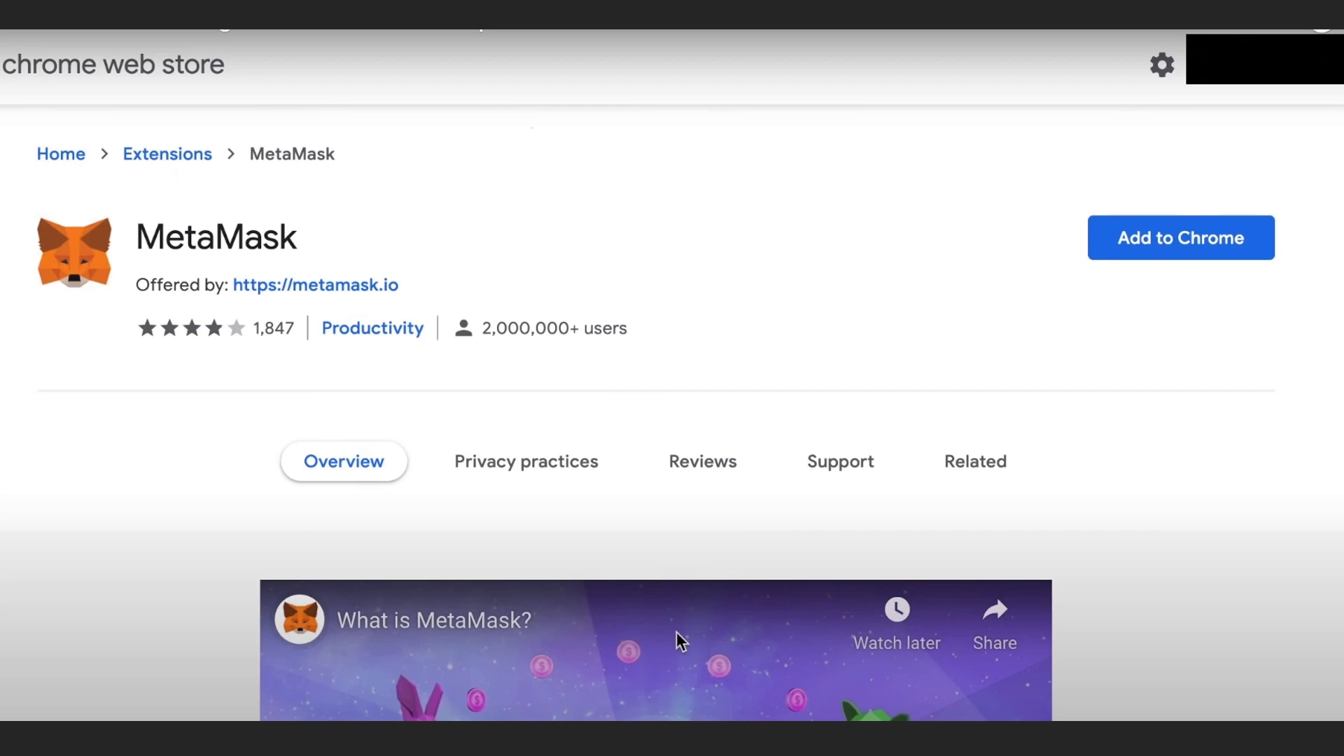
{"action": "left_click", "coordinate": [1179, 238]}
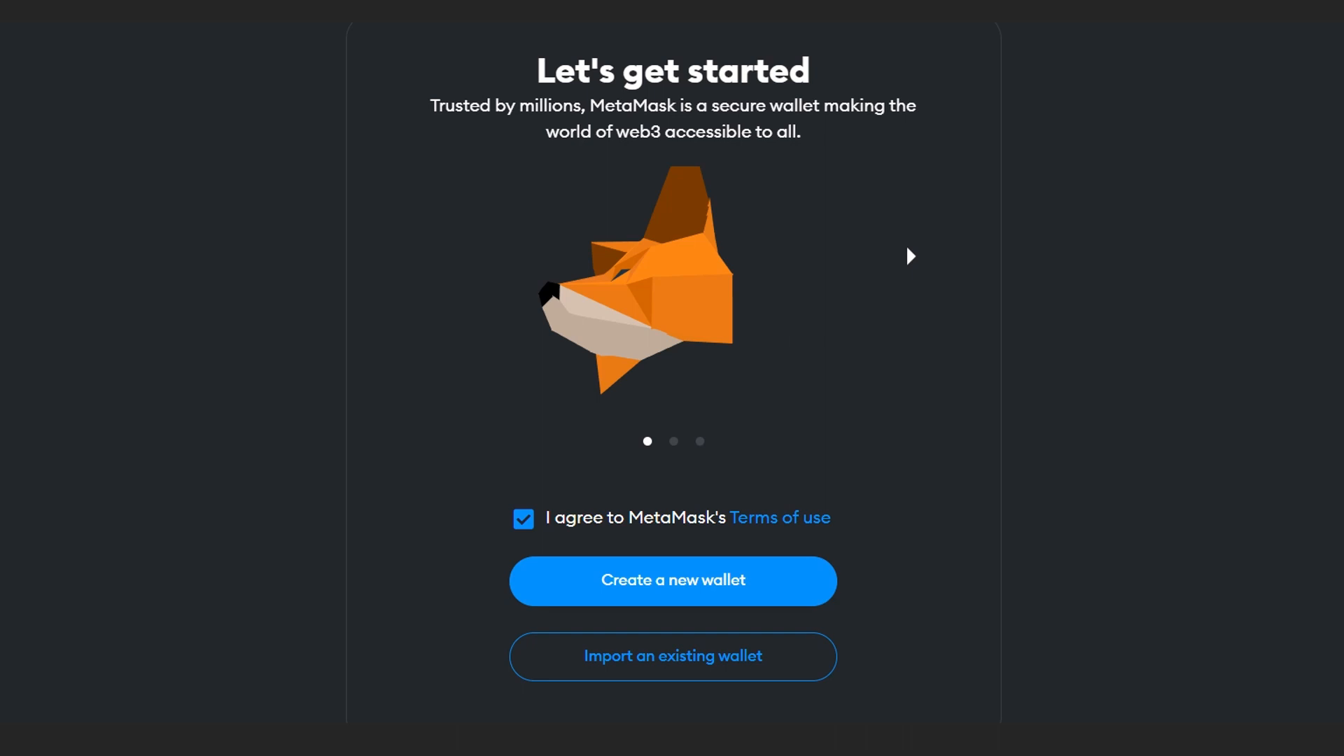
Step: Create a new wallet and set its password, reaching the wallet-securing step
{"action": "left_click", "coordinate": [672, 579]}
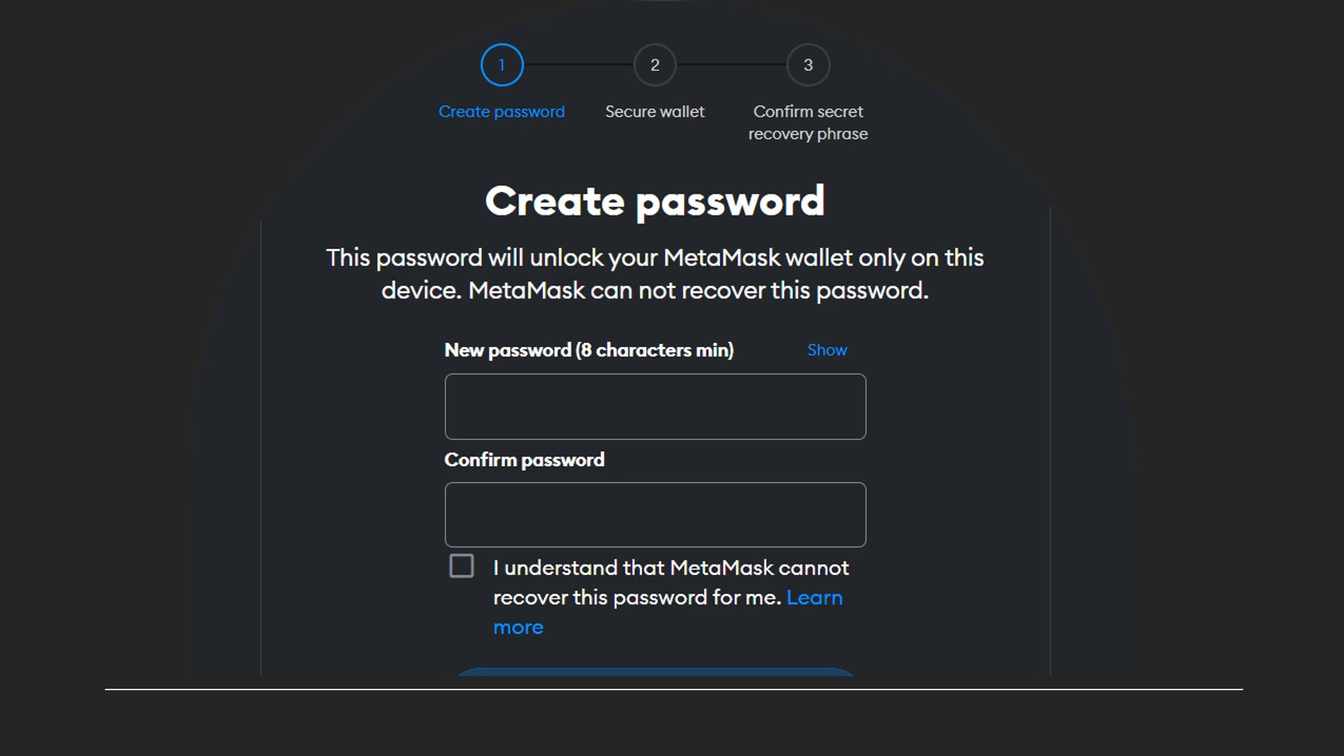
{"action": "left_click", "coordinate": [654, 676]}
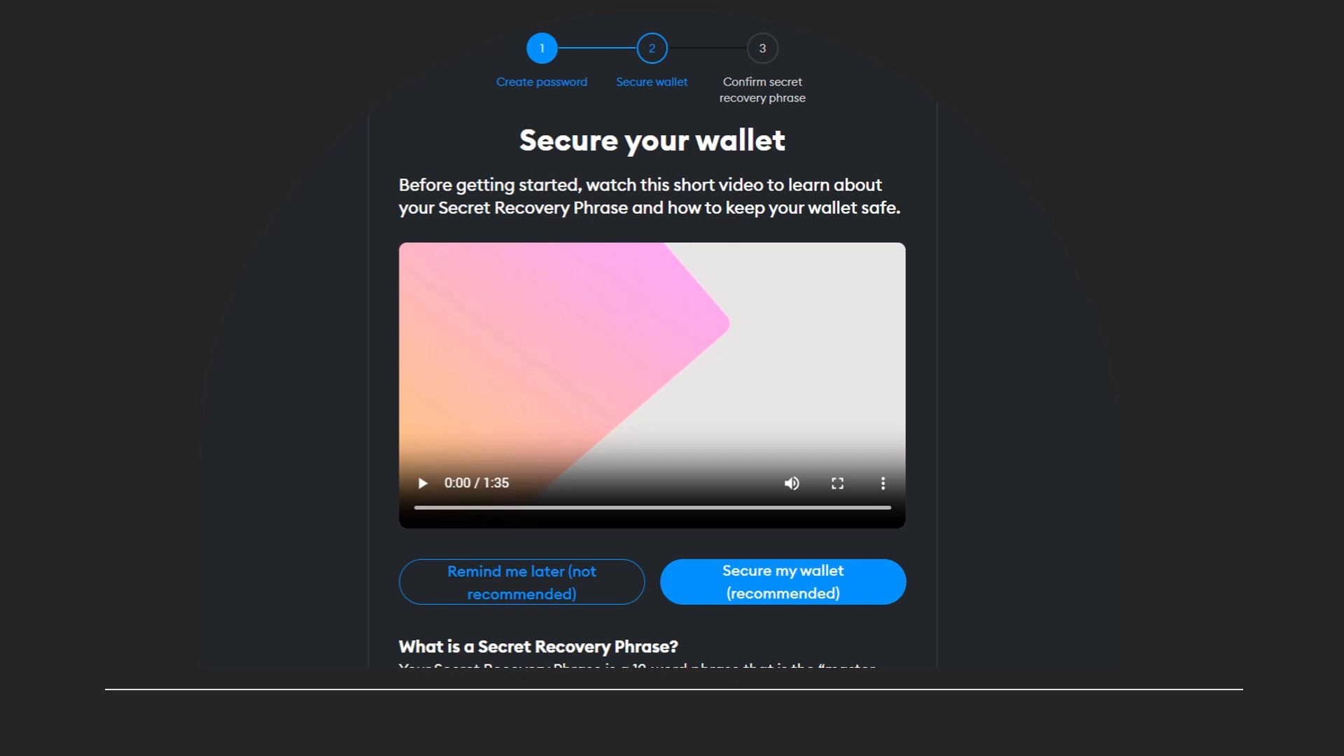
Step: Secure the wallet now and reveal the Secret Recovery Phrase words
{"action": "left_click", "coordinate": [781, 581]}
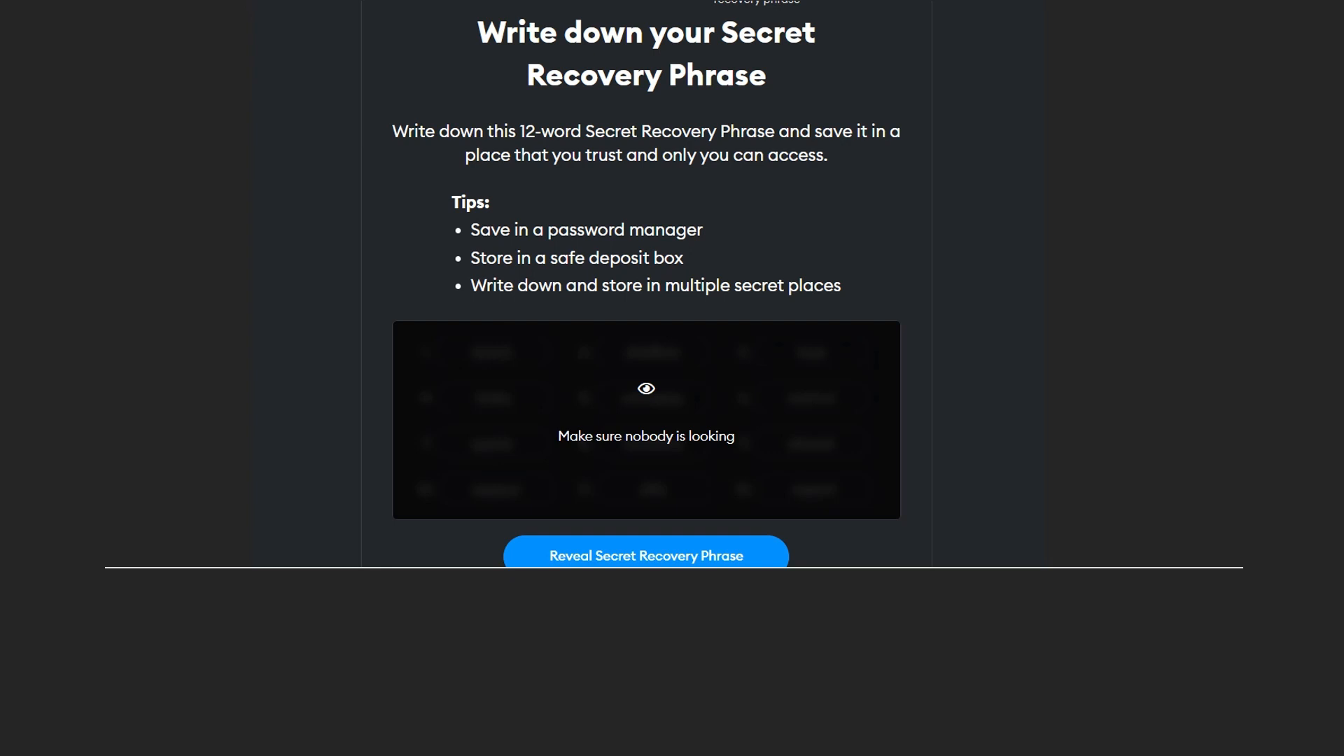
{"action": "left_click", "coordinate": [645, 555]}
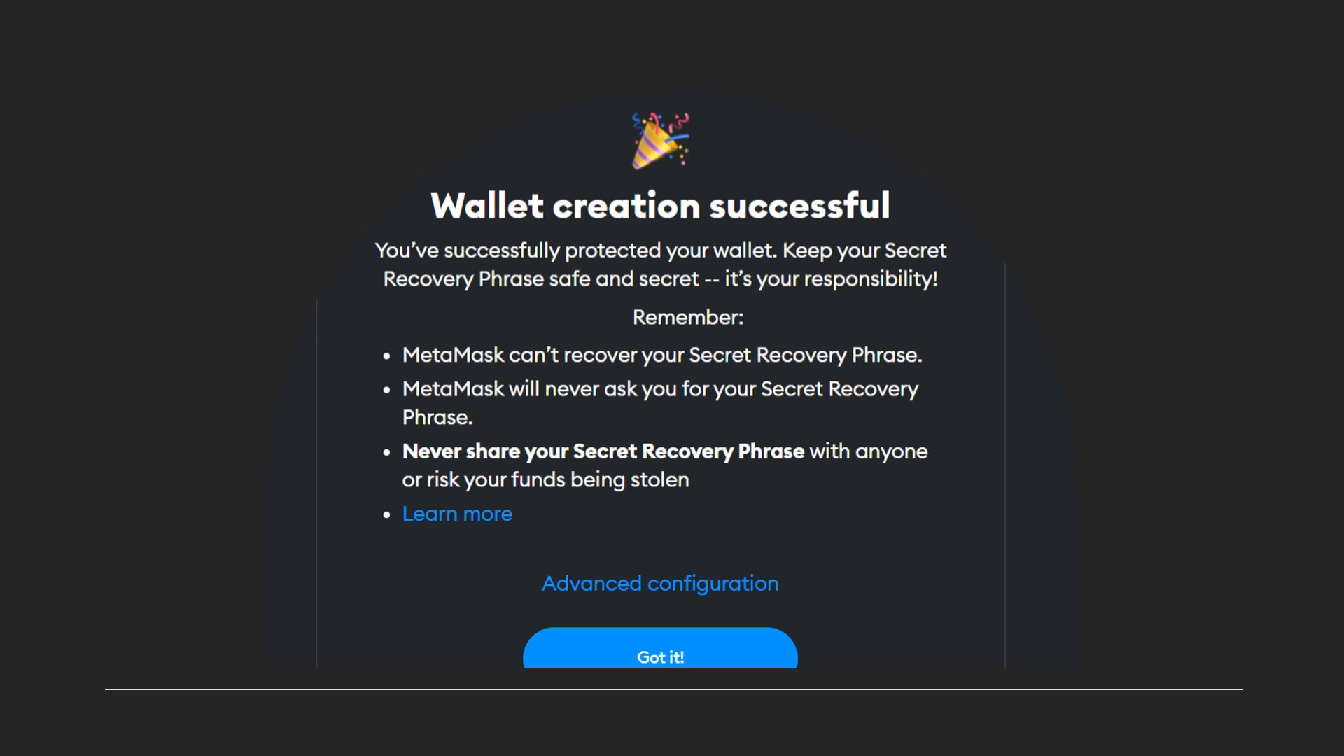
Step: Finish wallet creation with 'Got it!' and reach the popular networks list
{"action": "left_click", "coordinate": [659, 655]}
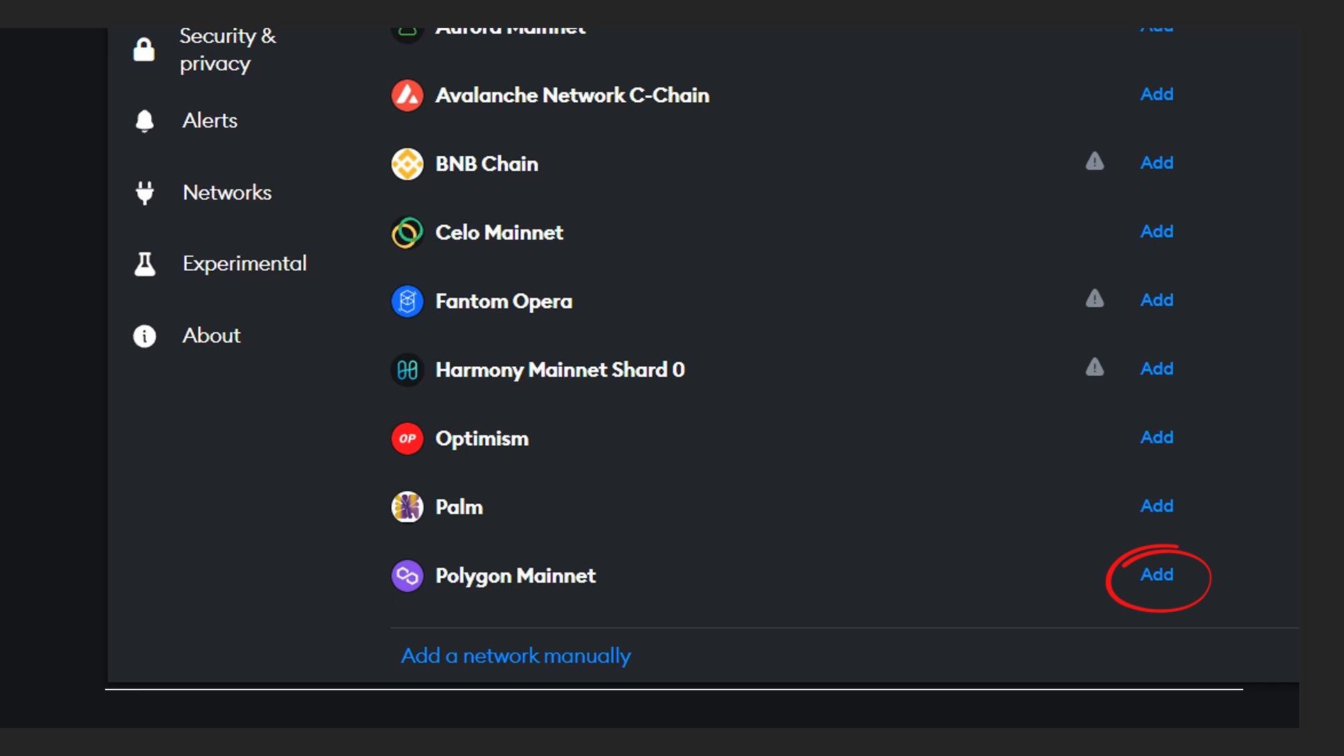
Step: Add Polygon Mainnet to the wallet's networks
{"action": "left_click", "coordinate": [1155, 573]}
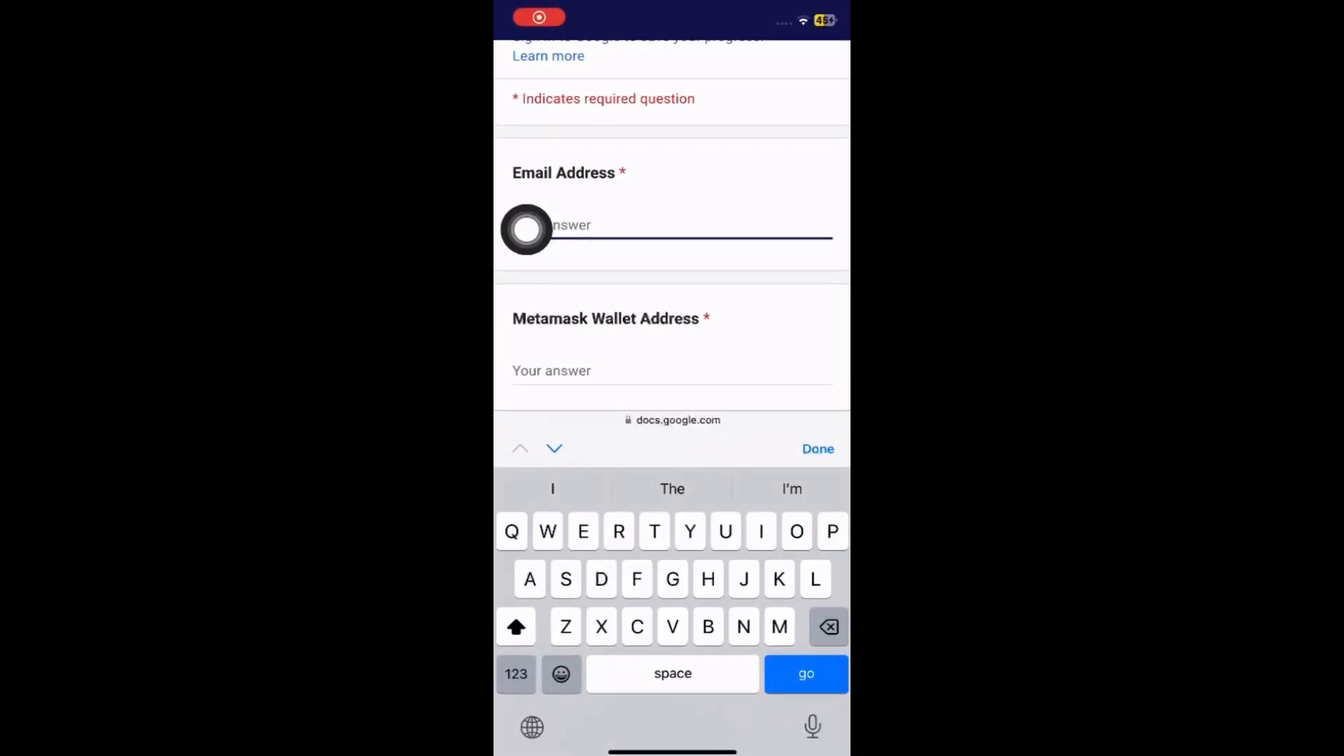
Step: Answer the Email Address question with 'Abcd@gmail' plus its domain ending
{"action": "left_click", "coordinate": [515, 626]}
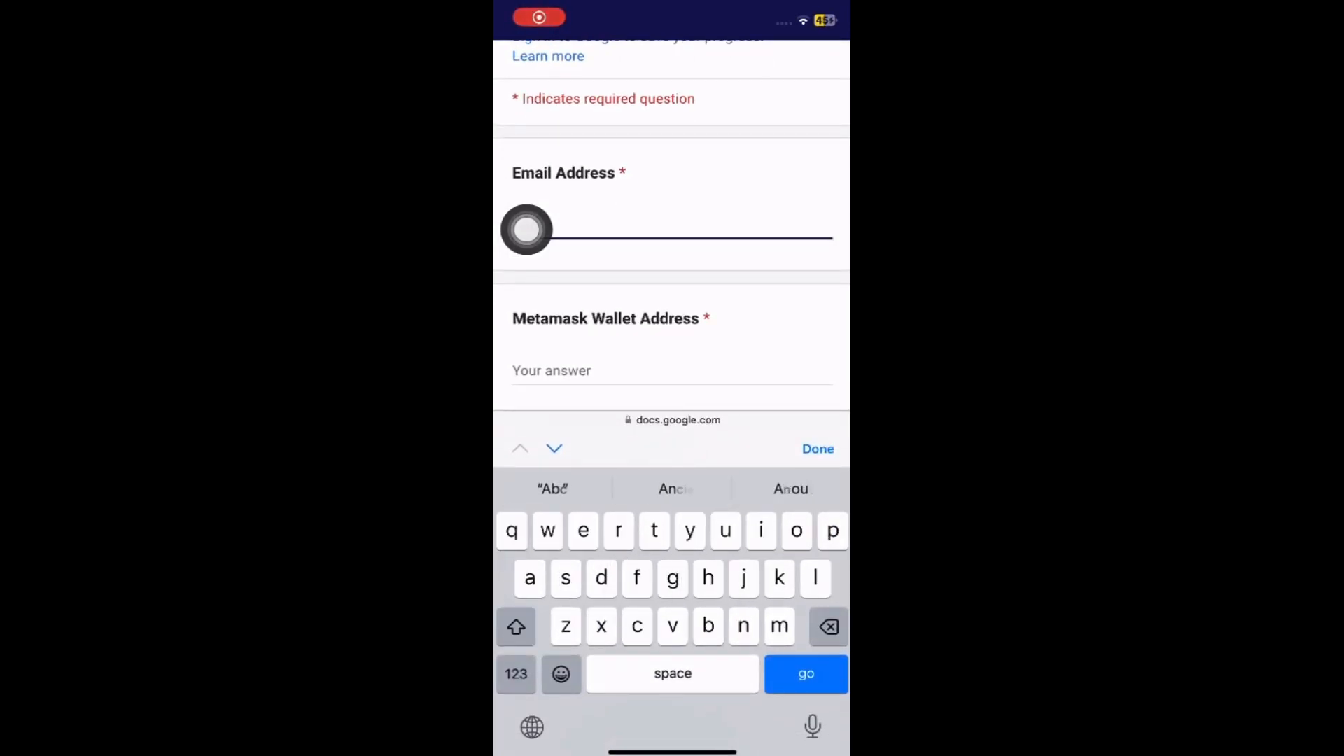
{"action": "type", "text": "Abcd"}
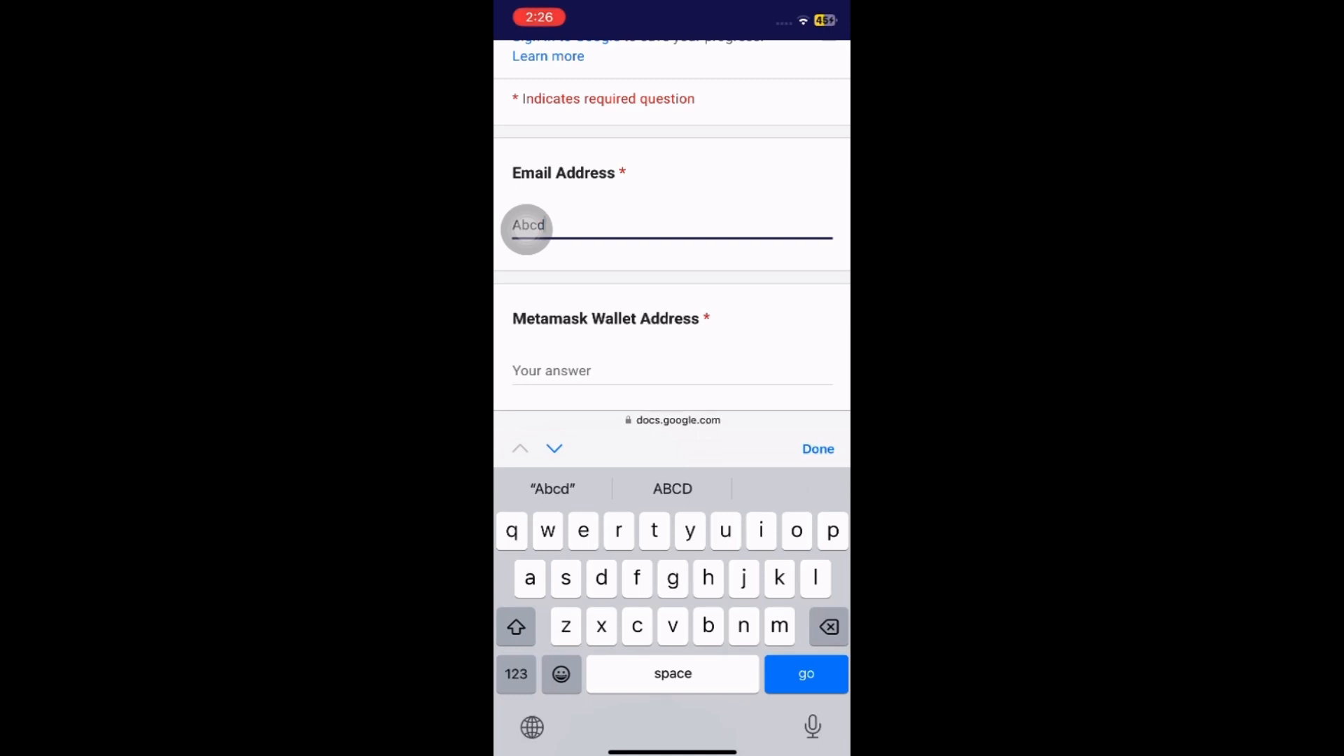
{"action": "left_click", "coordinate": [515, 673]}
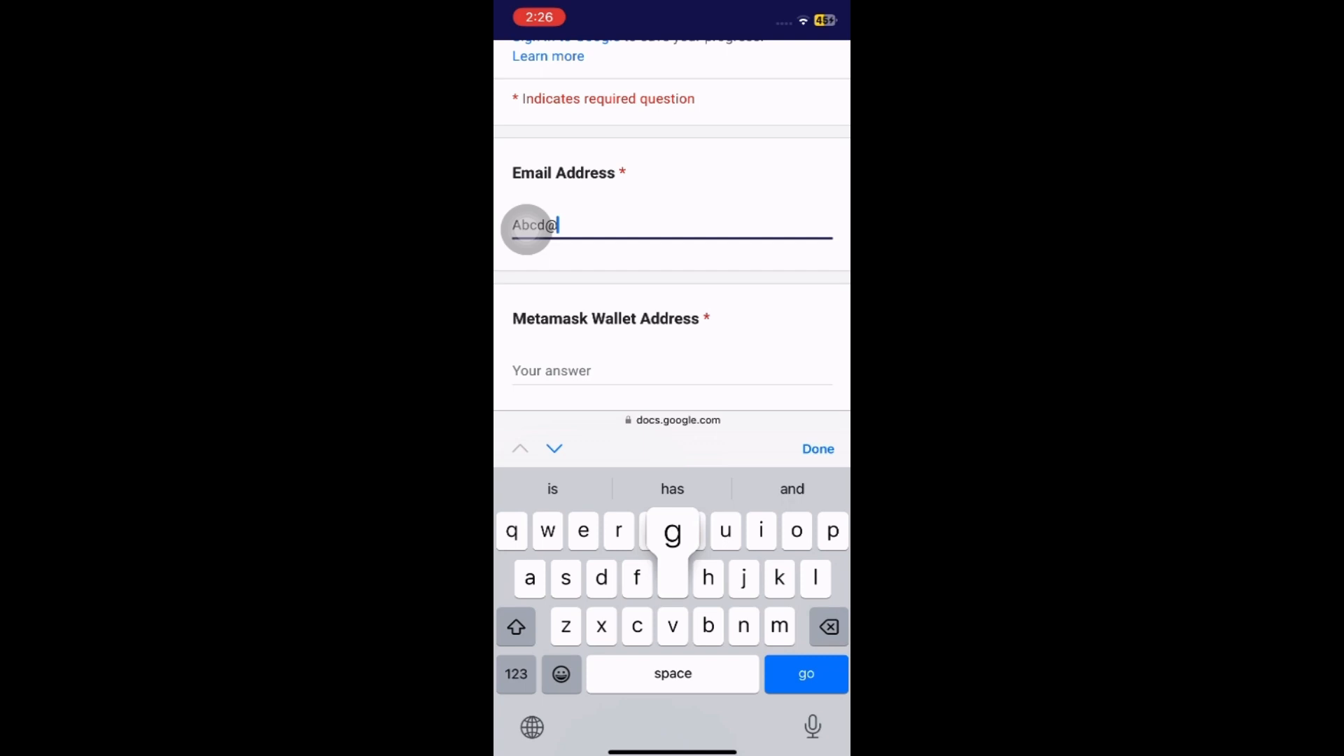
{"action": "type", "text": "gma"}
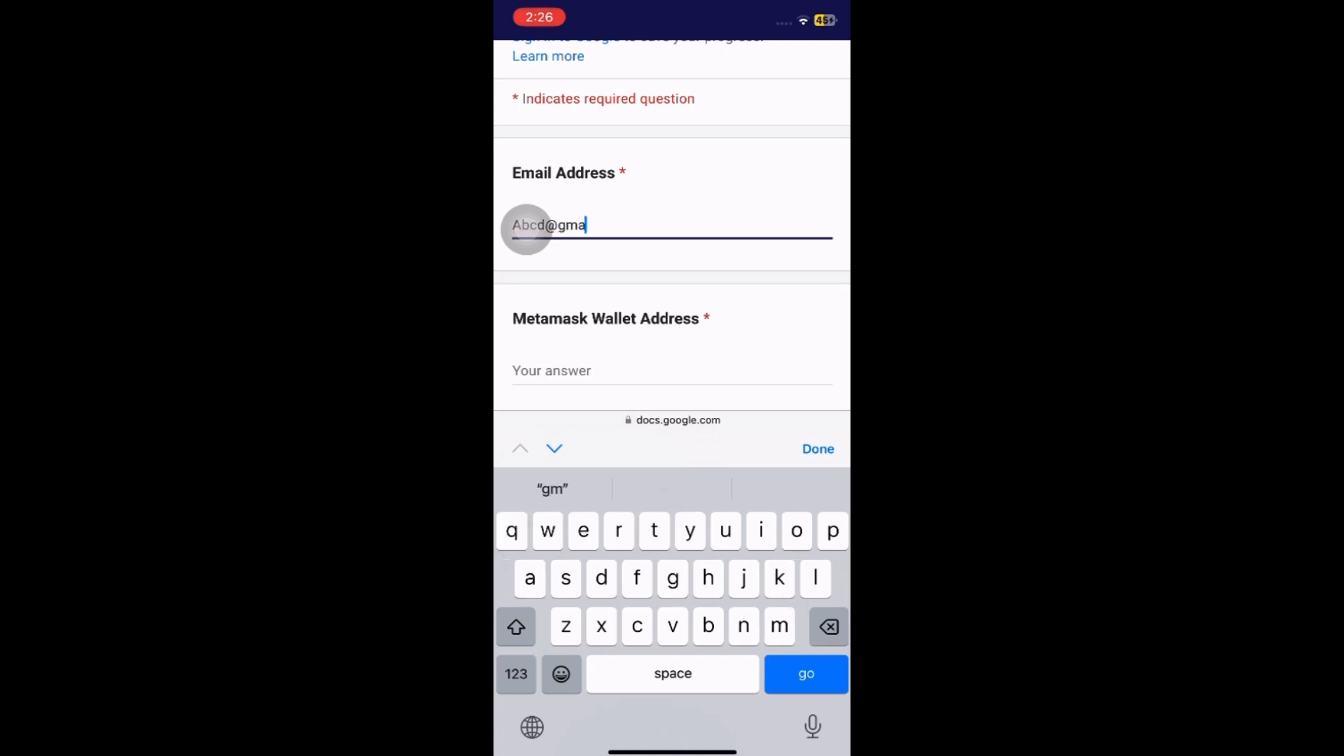
{"action": "type", "text": "il"}
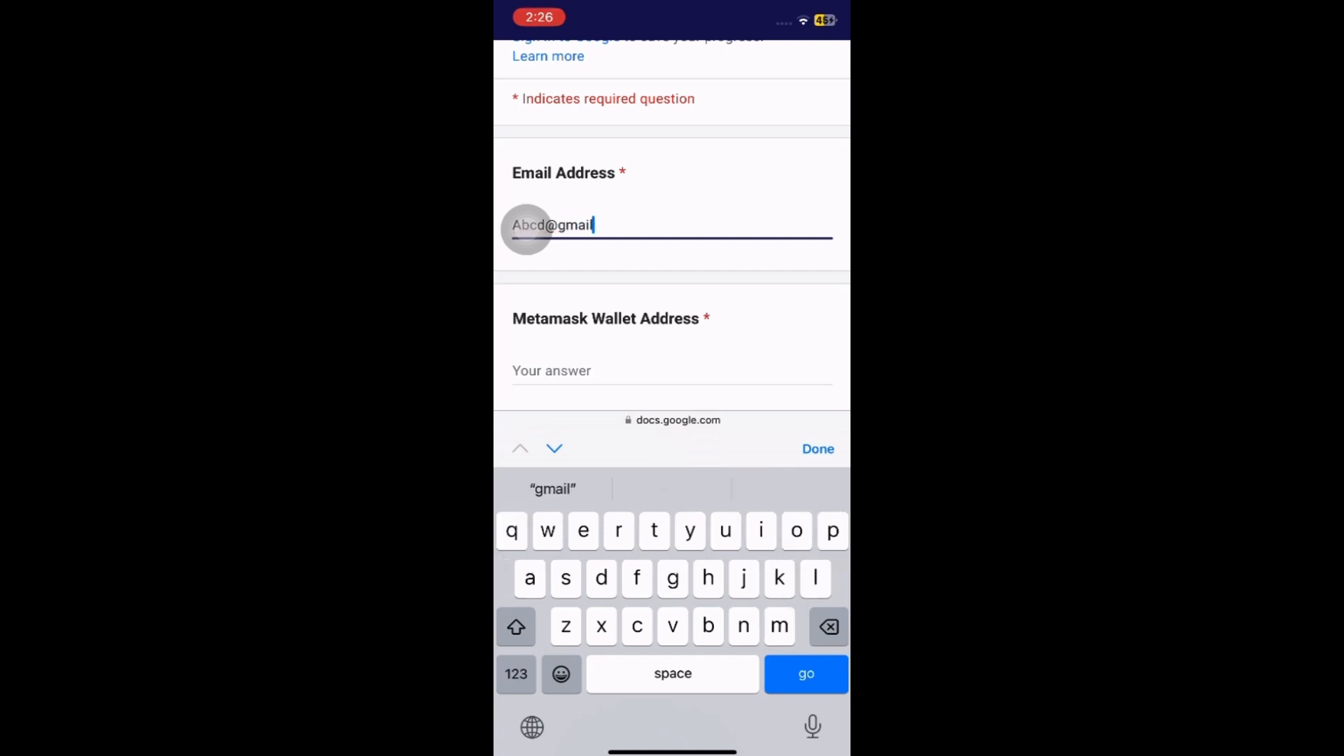
{"action": "left_click", "coordinate": [515, 674]}
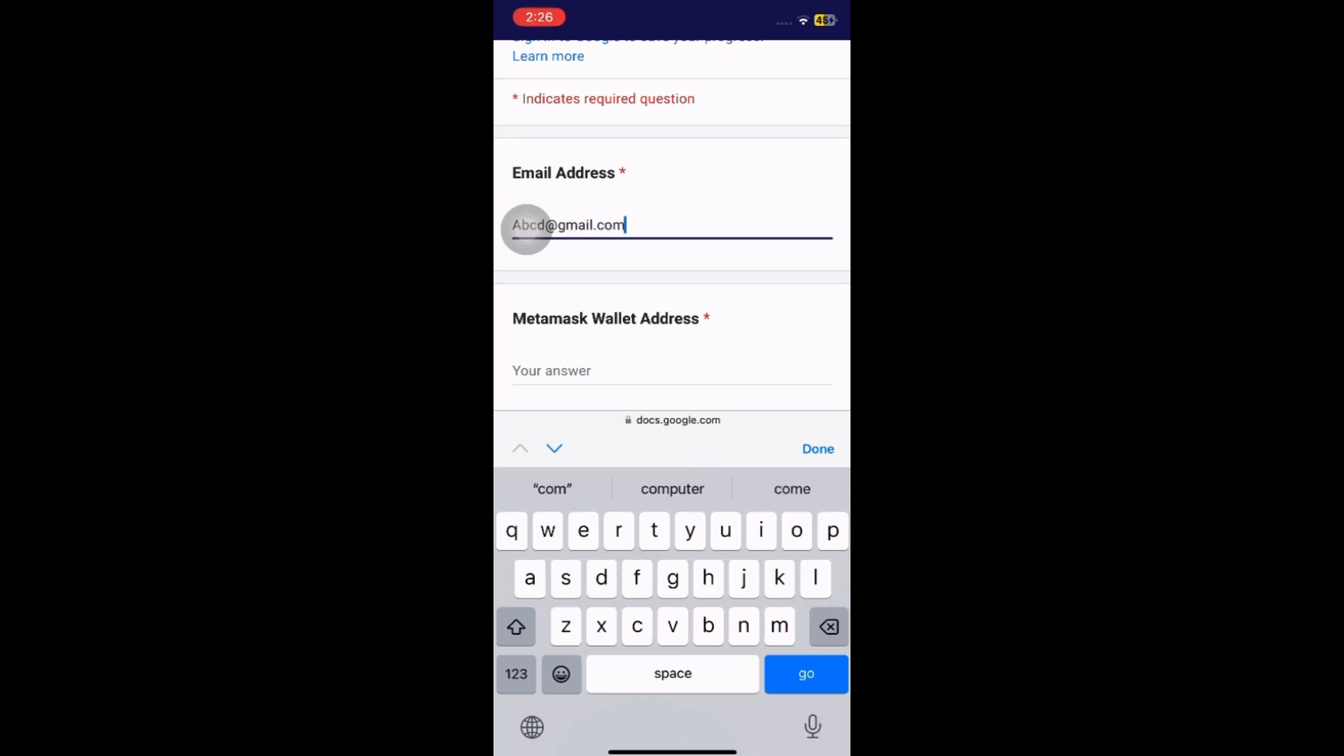
Step: Paste the copied wallet address into the Metamask Wallet Address answer and move to Confirm Wallet Address
{"action": "left_click", "coordinate": [566, 370]}
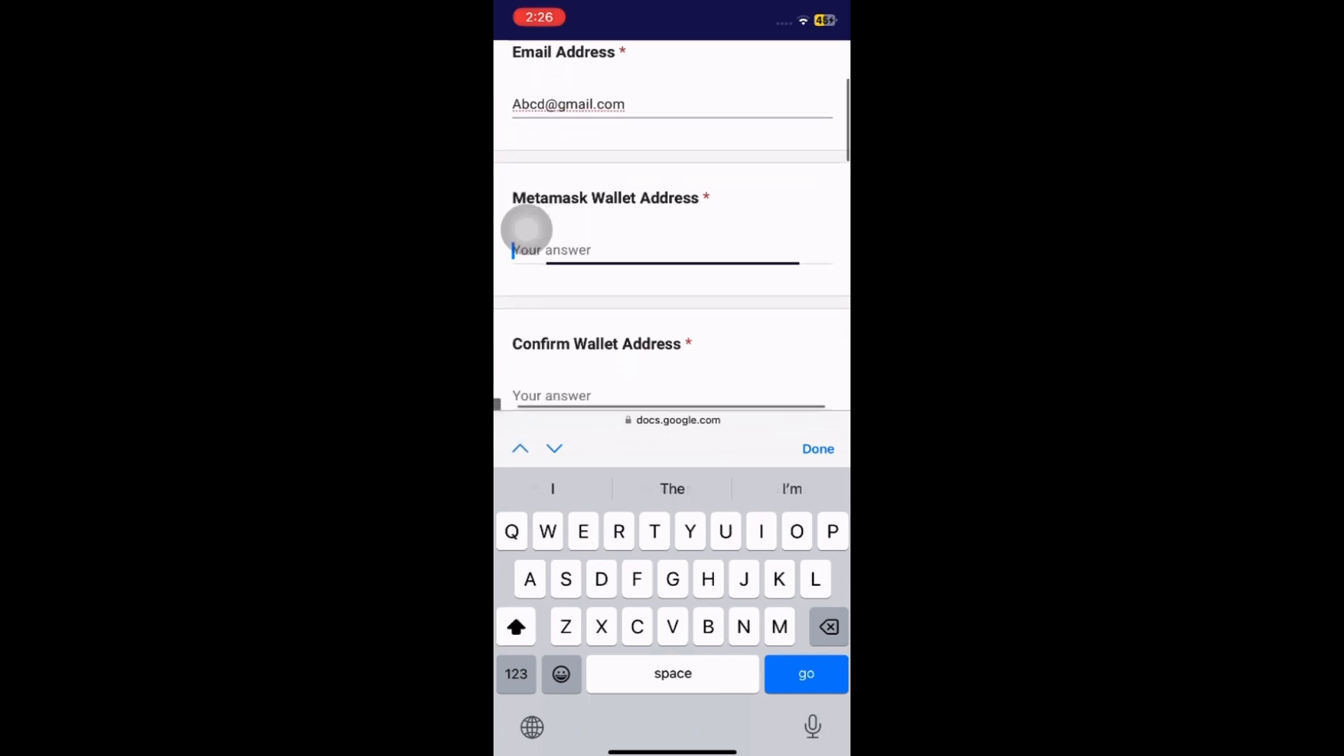
{"action": "scroll", "scroll_direction": "up", "scroll_amount": 3}
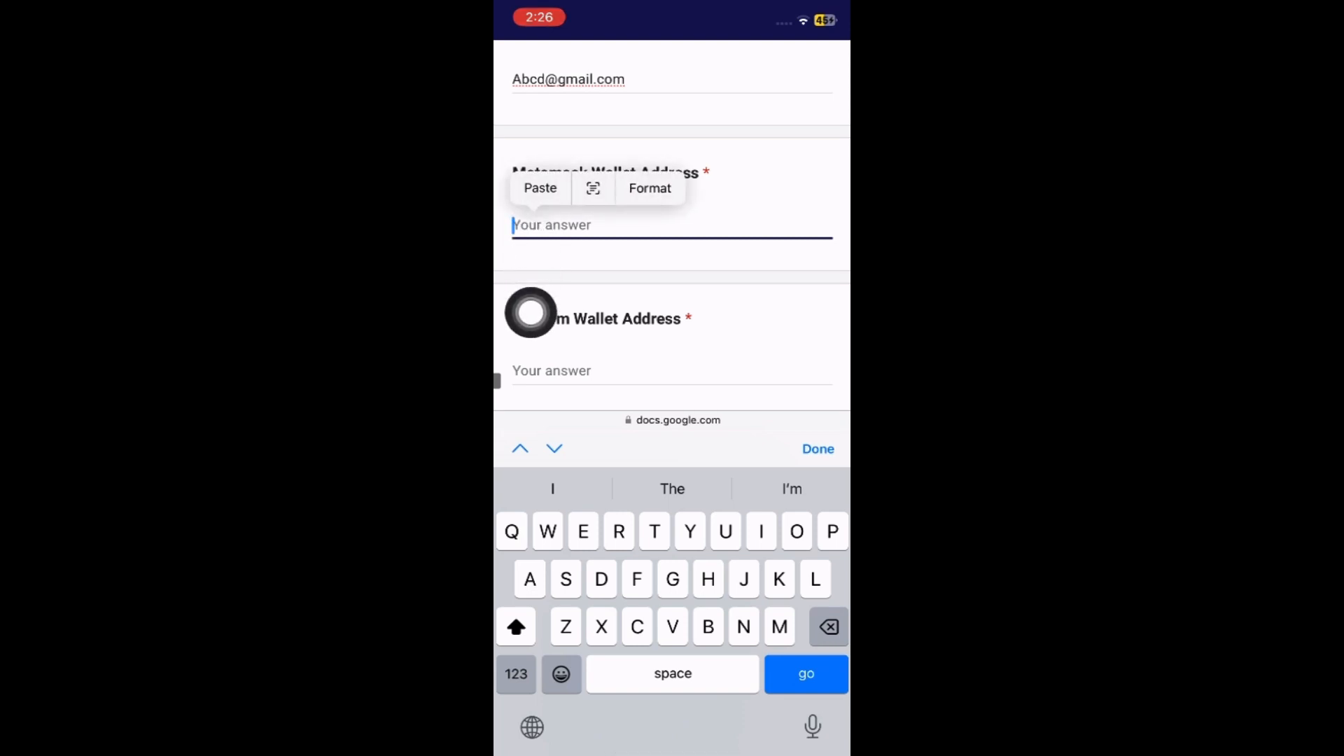
{"action": "left_click", "coordinate": [540, 187]}
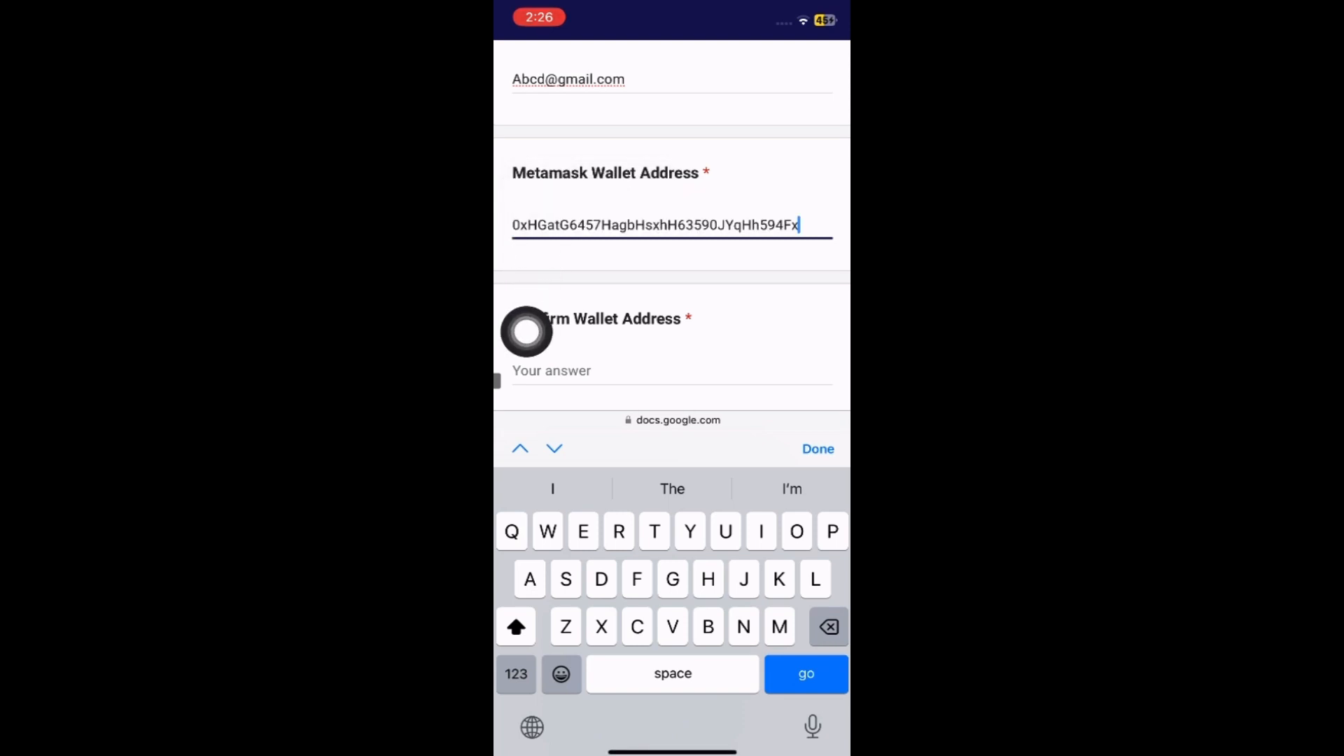
{"action": "left_click", "coordinate": [815, 448]}
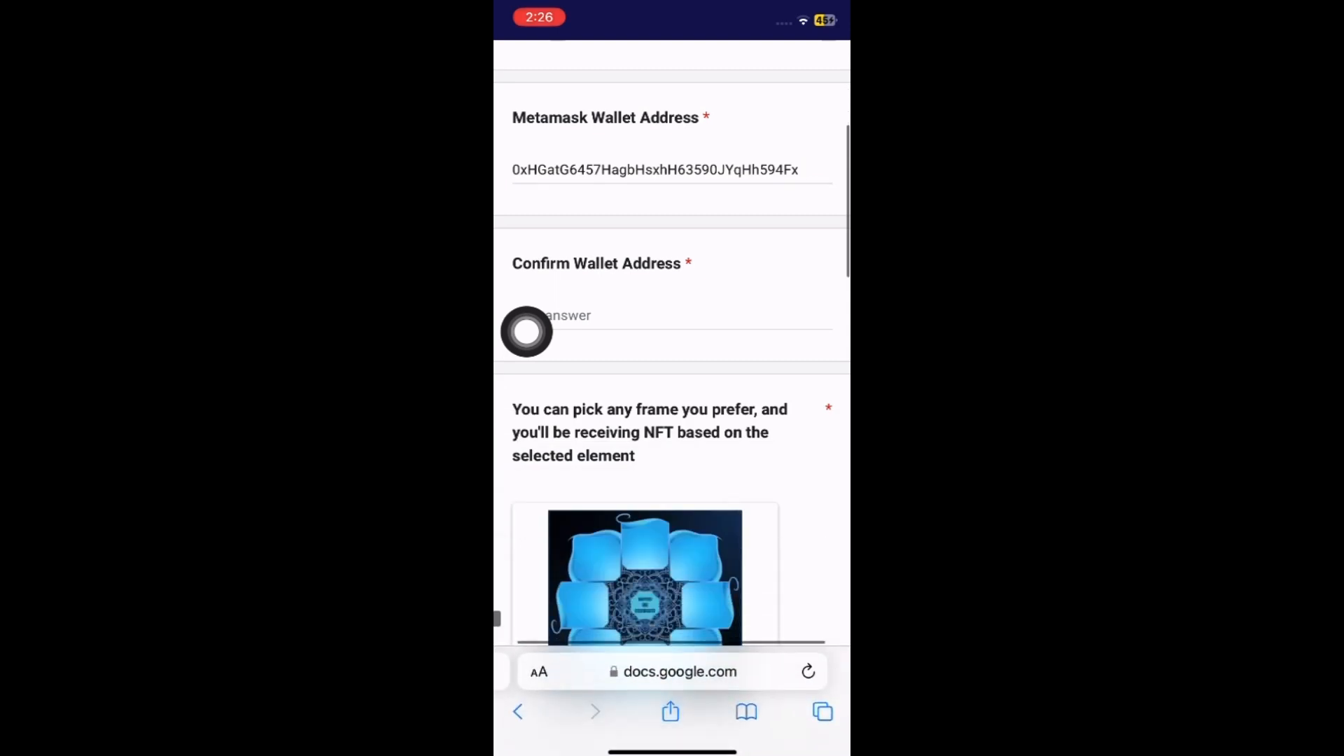
{"action": "left_click", "coordinate": [671, 315]}
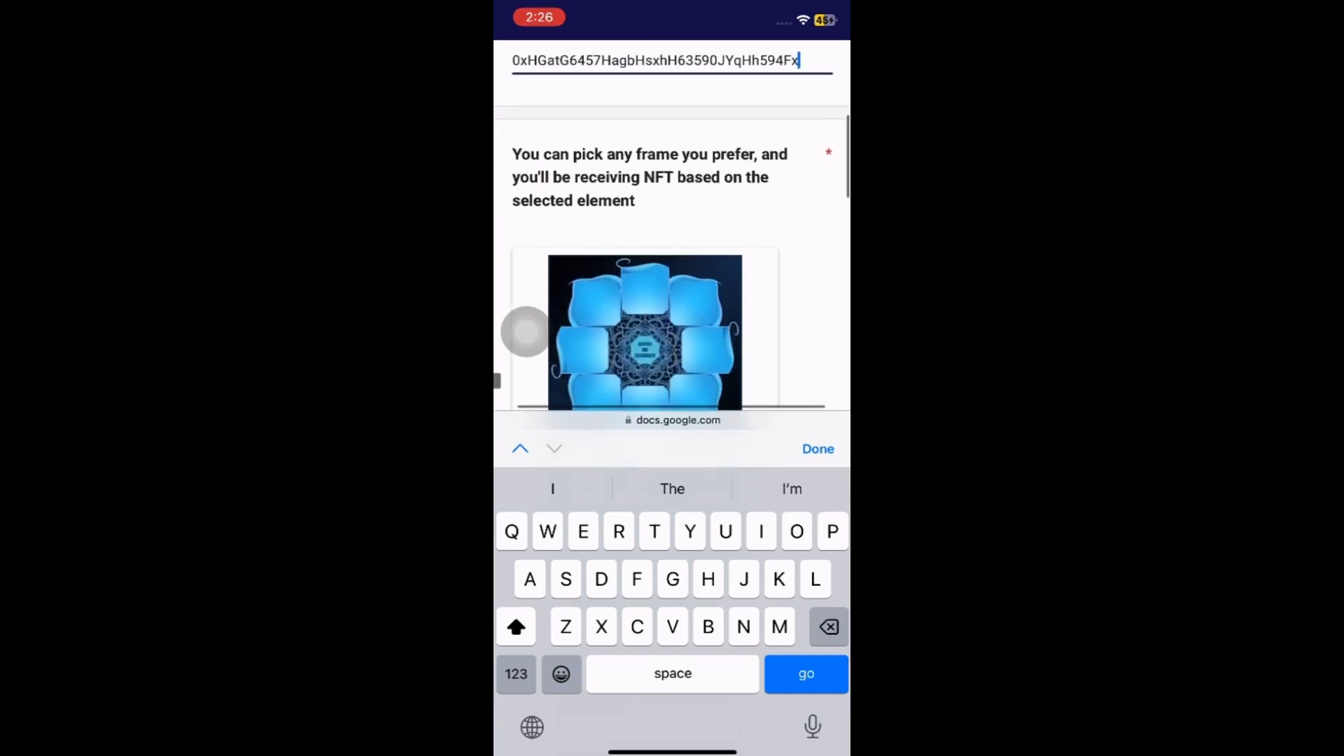
Step: Tick 'Yes' under 'I've carefully reviewed my details' and submit the form
{"action": "scroll", "scroll_direction": "down", "scroll_amount": 3}
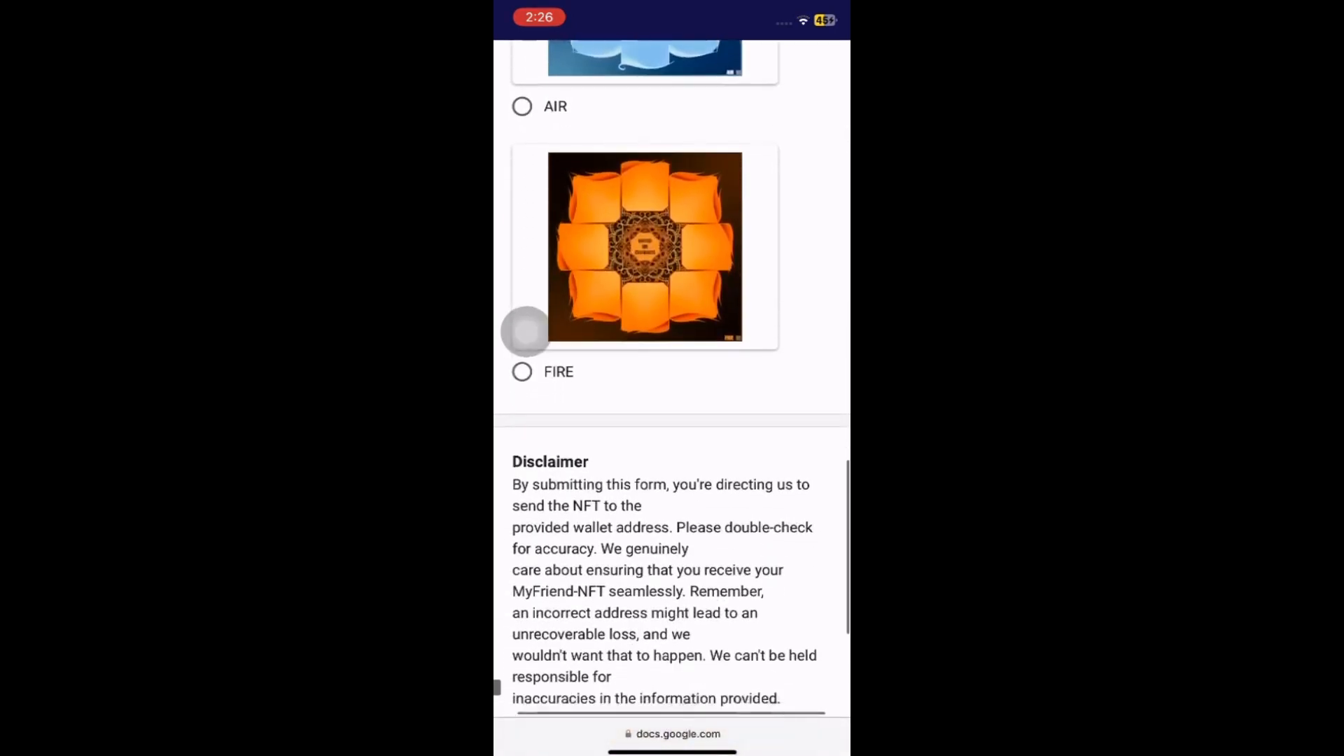
{"action": "scroll", "scroll_direction": "down", "scroll_amount": 3}
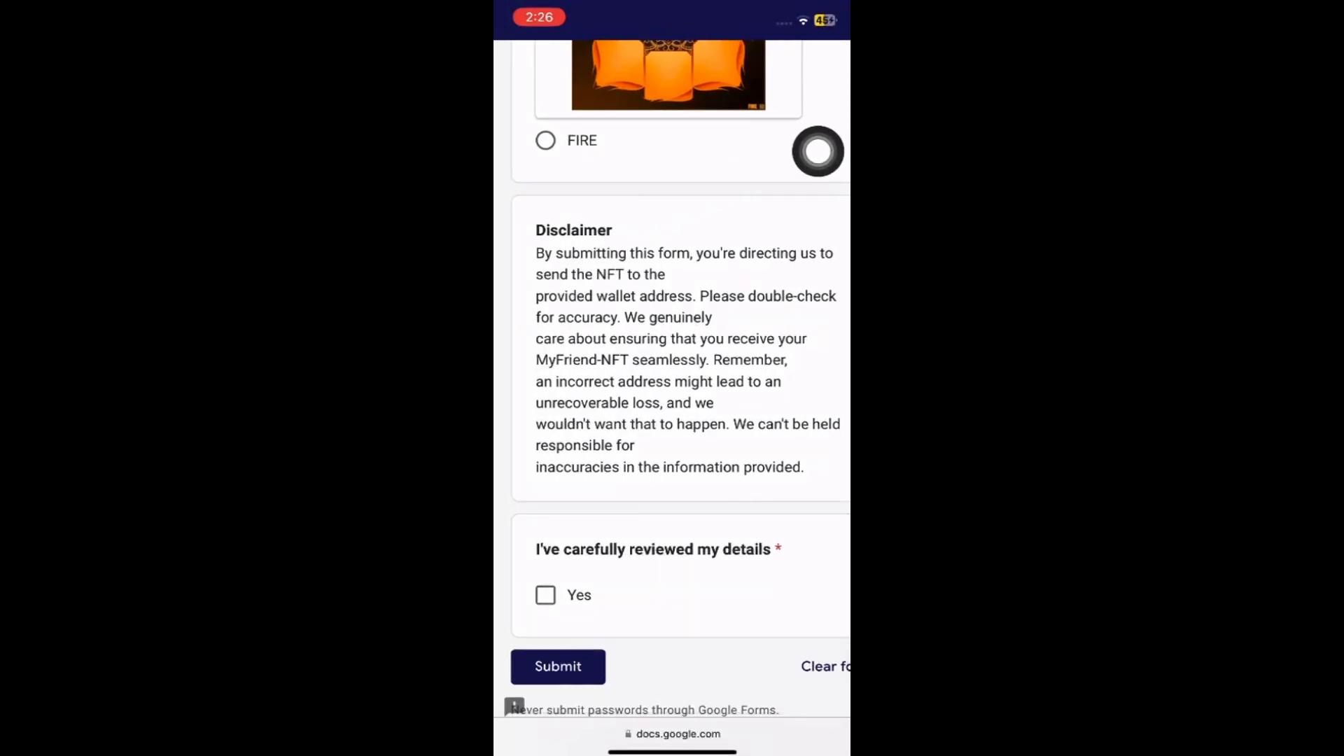
{"action": "left_click", "coordinate": [545, 595]}
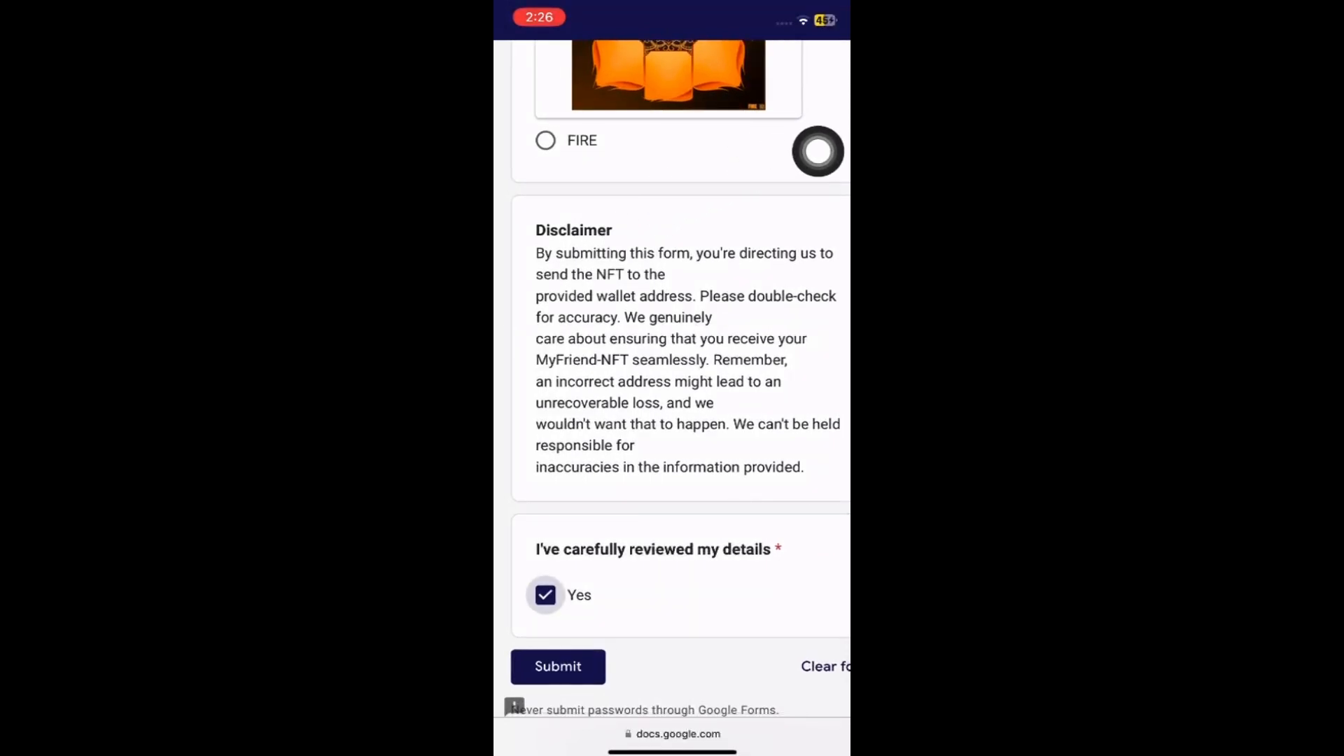
{"action": "left_click", "coordinate": [557, 667]}
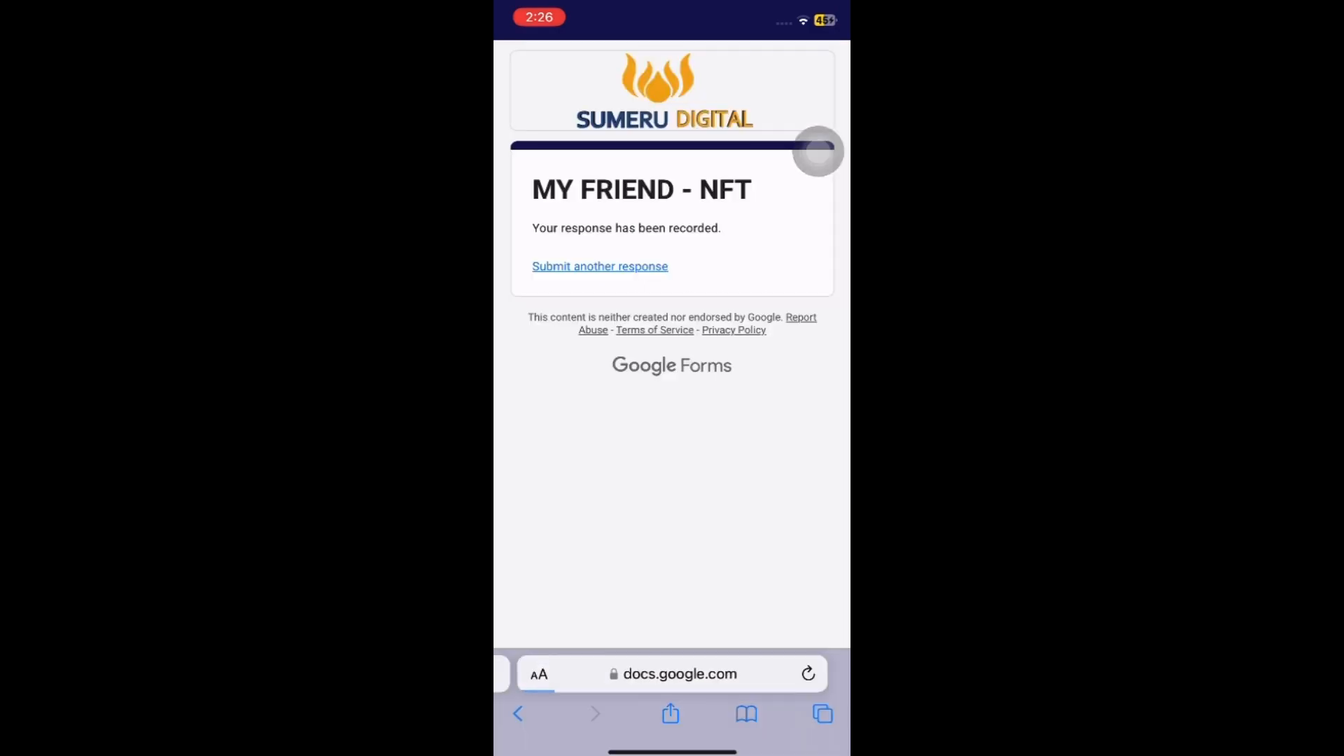